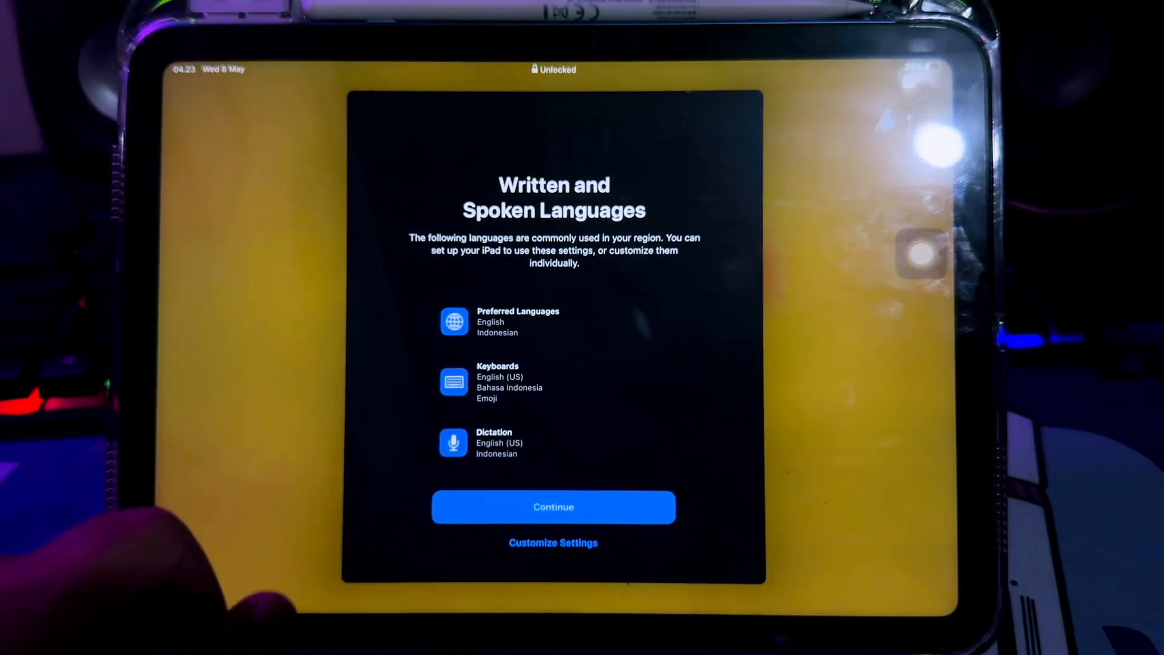
Step: Keep the suggested languages, keyboards and dictation settings and continue setup
left_click(553, 507)
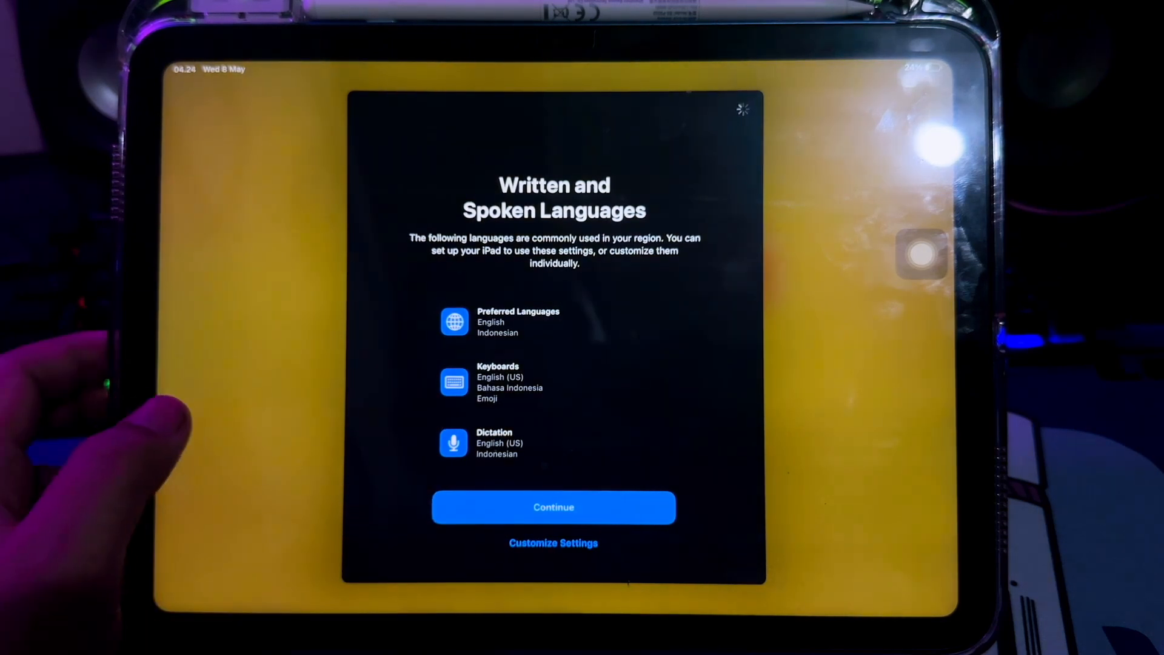
left_click(552, 506)
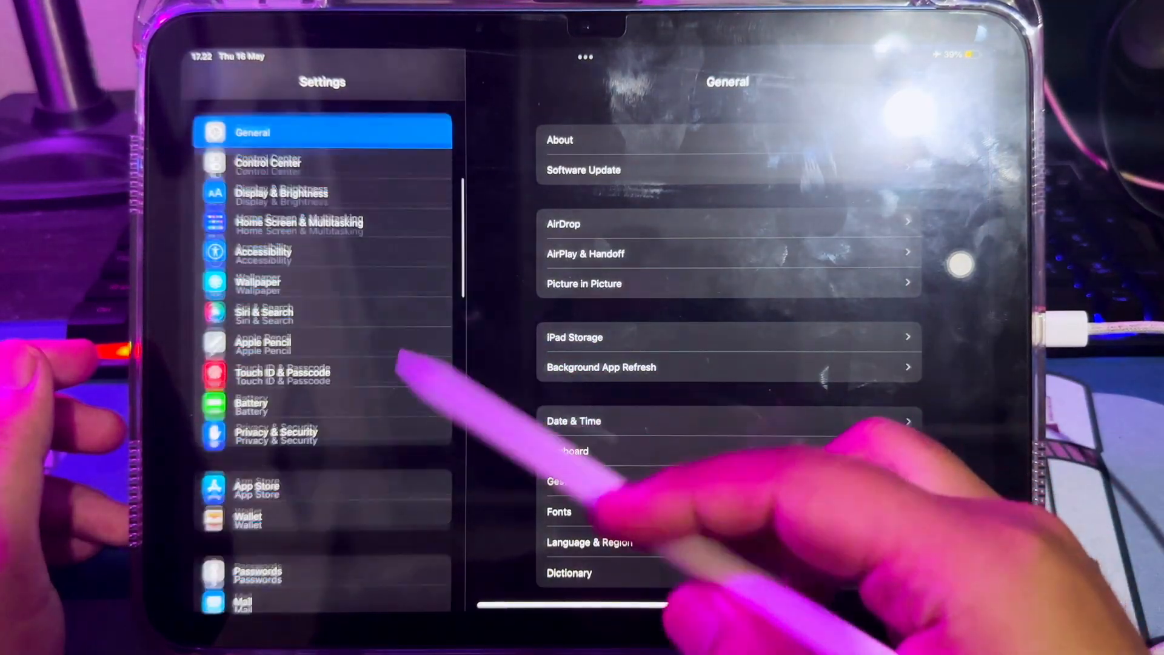
Step: Bring up the Apple ID sign-in sheet via 'Sign in to your iPad' in Settings
scroll("down", 3)
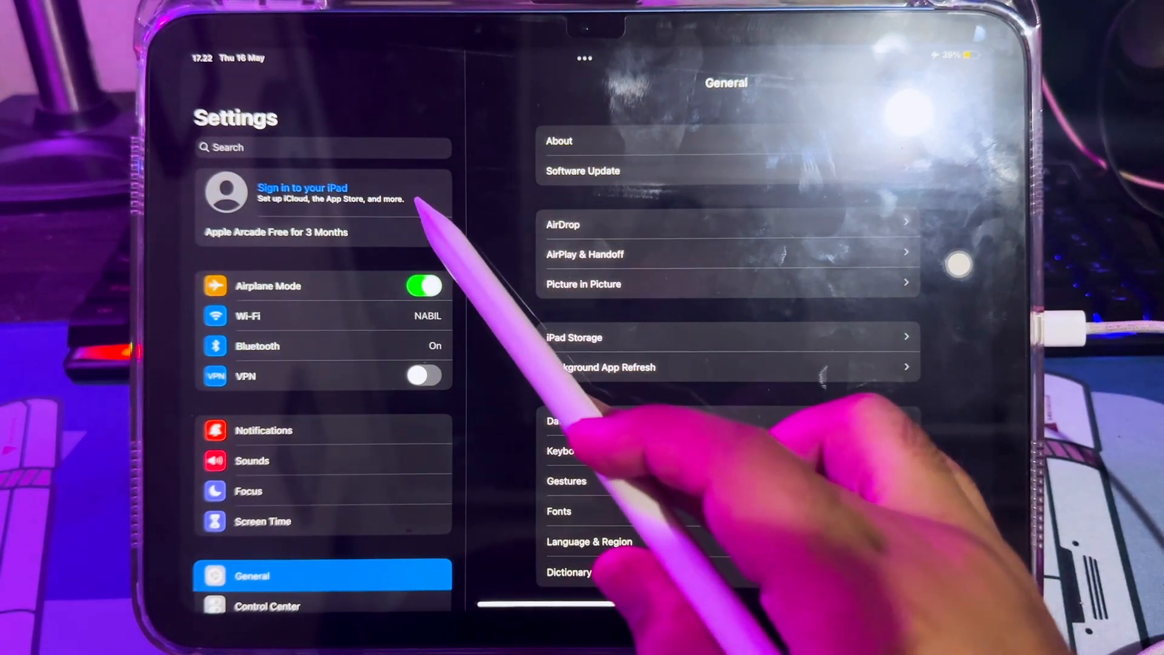
left_click(302, 193)
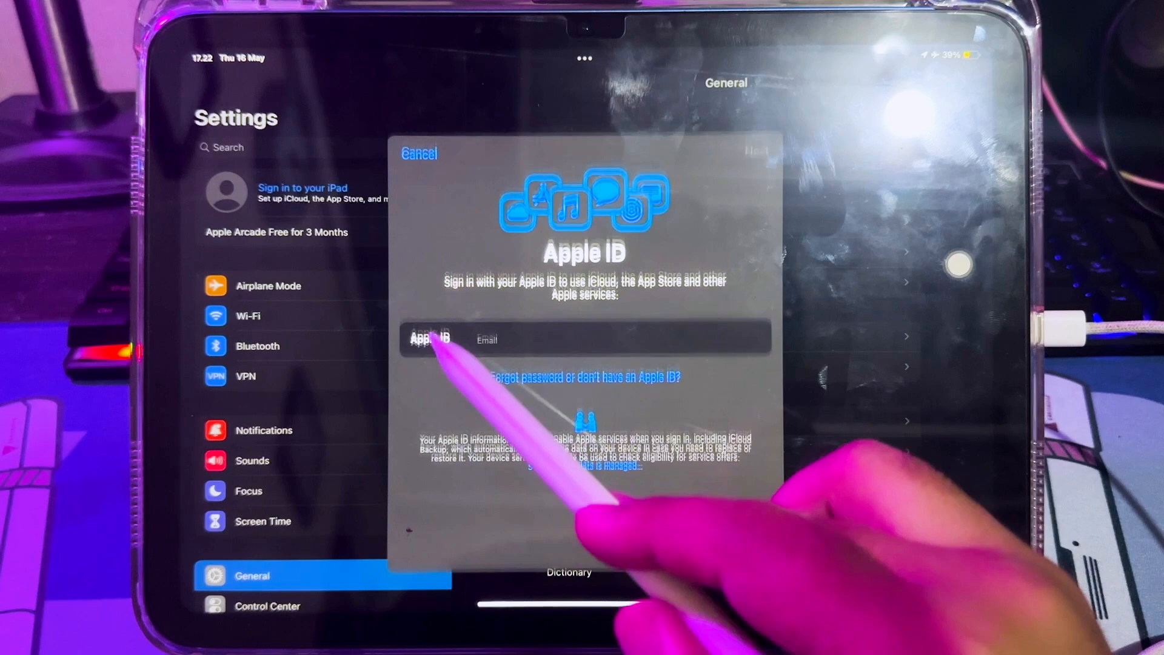